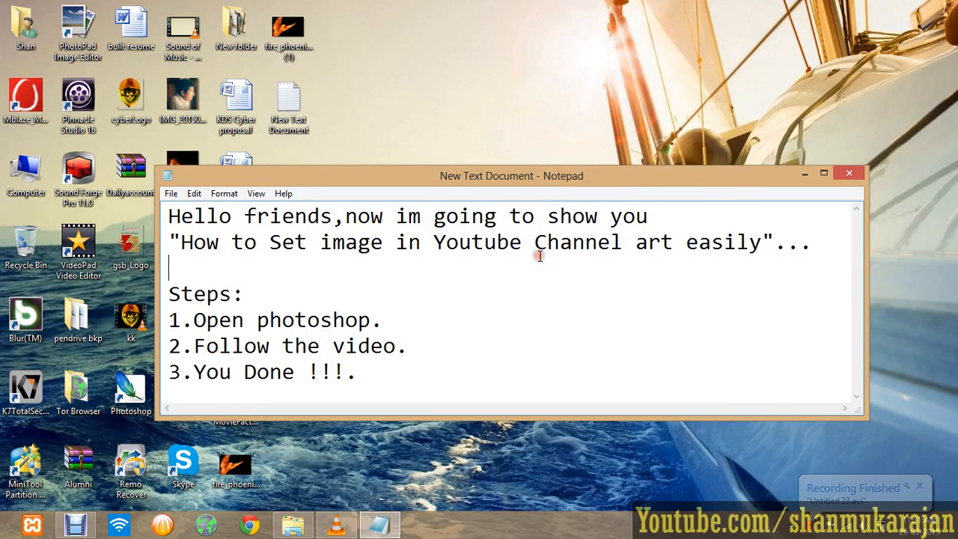
pyautogui.moveTo(479, 301)
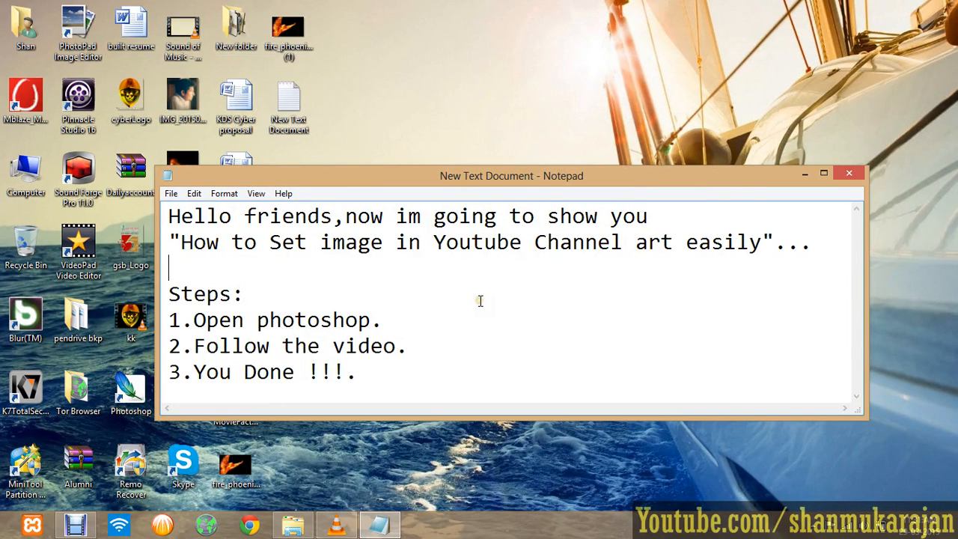
pyautogui.moveTo(493, 196)
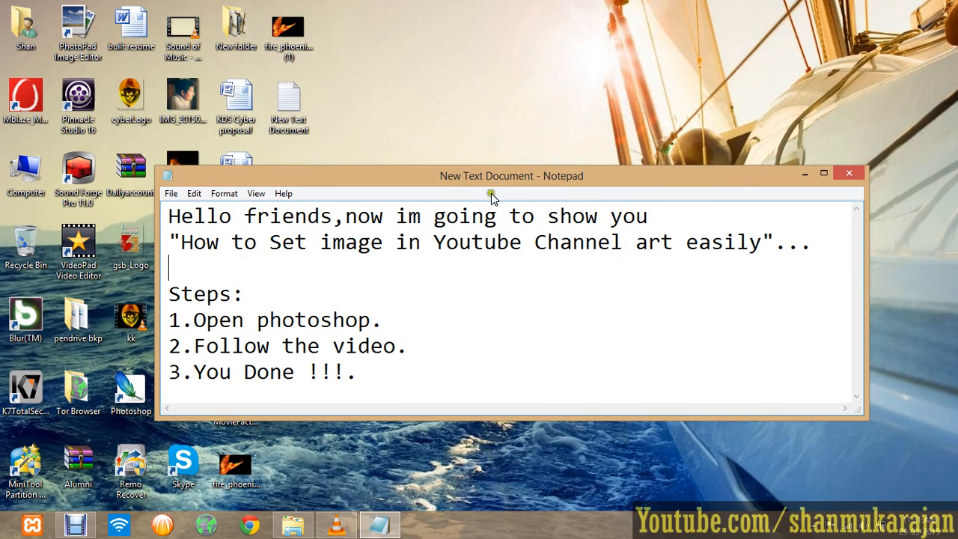
# From My Channel, choose Edit channel art, then Select a photo from your computer.
pyautogui.moveTo(512, 175); pyautogui.dragTo(496, 144)
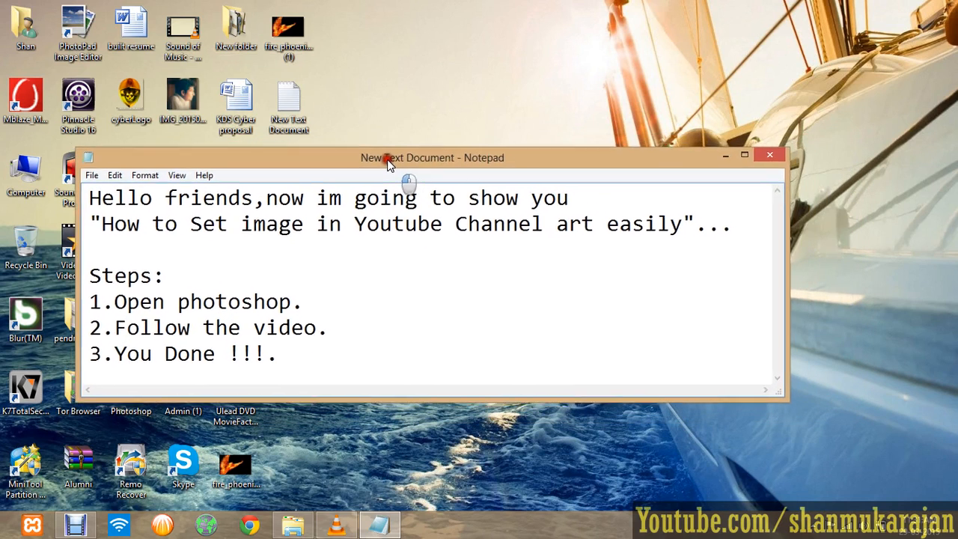
pyautogui.click(249, 524)
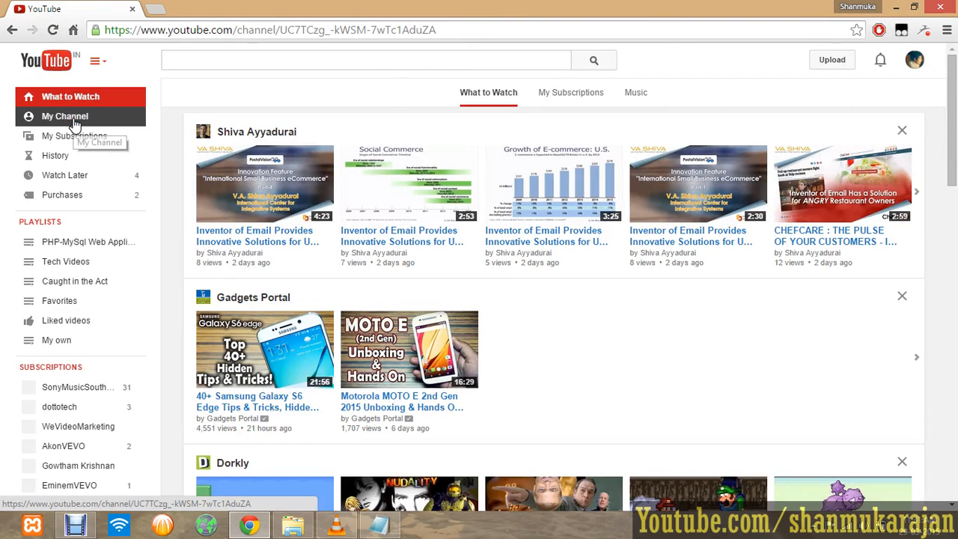
pyautogui.moveTo(567, 11)
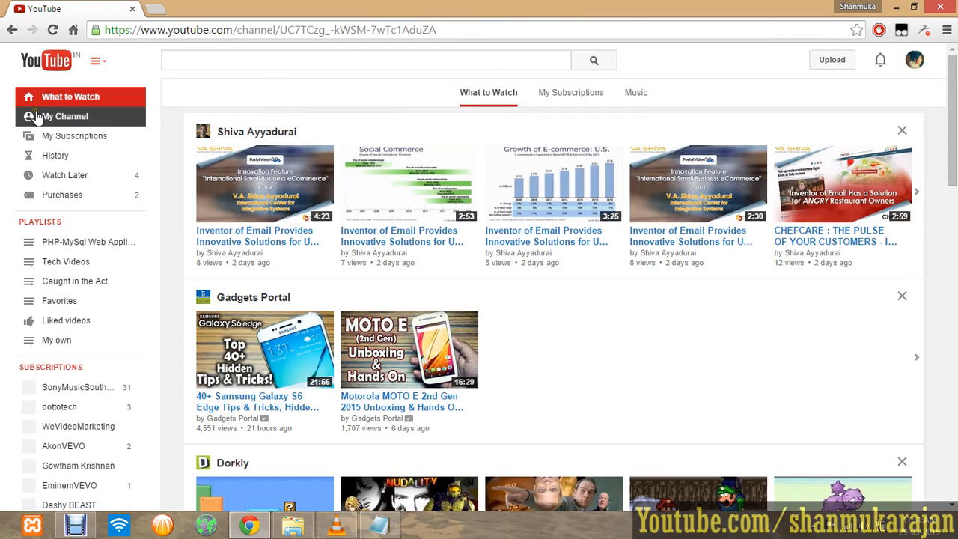
pyautogui.click(64, 116)
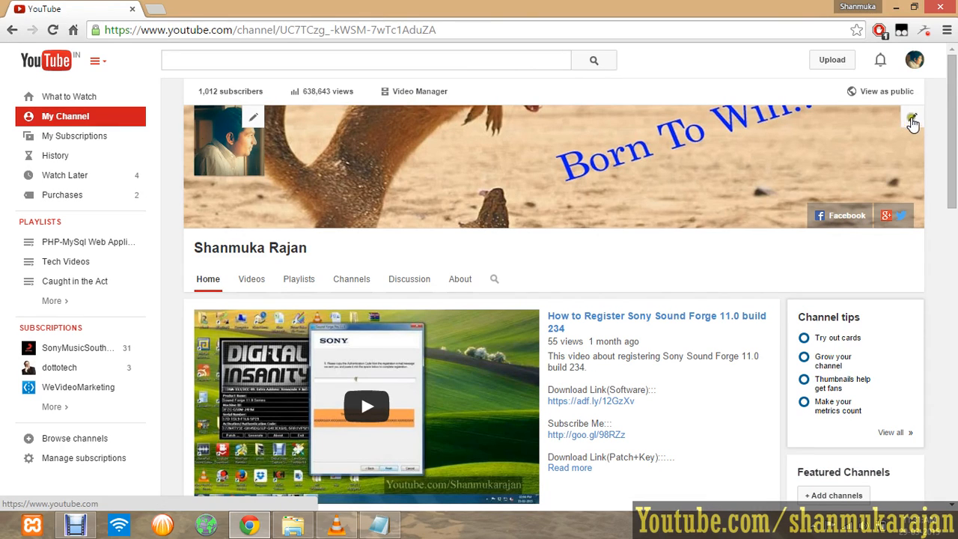
pyautogui.click(913, 120)
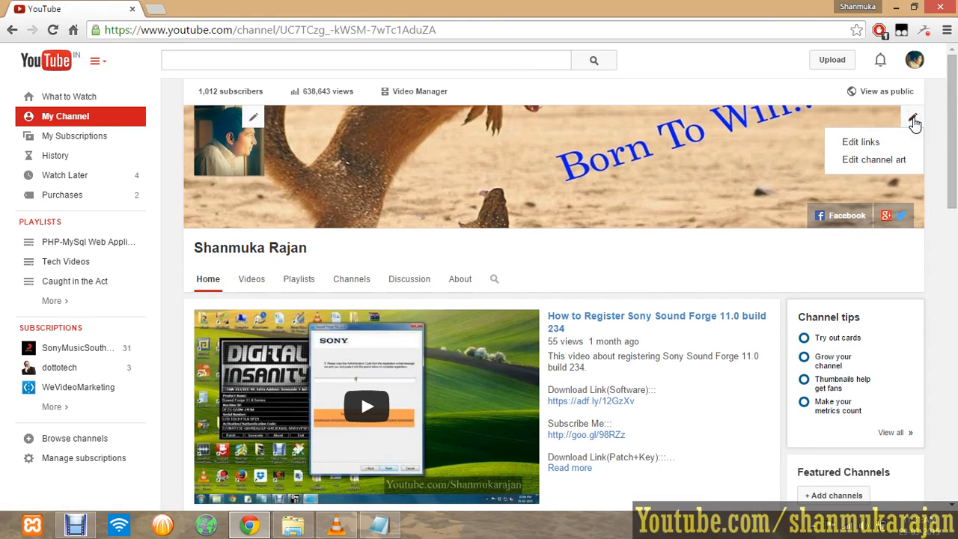
pyautogui.moveTo(855, 164)
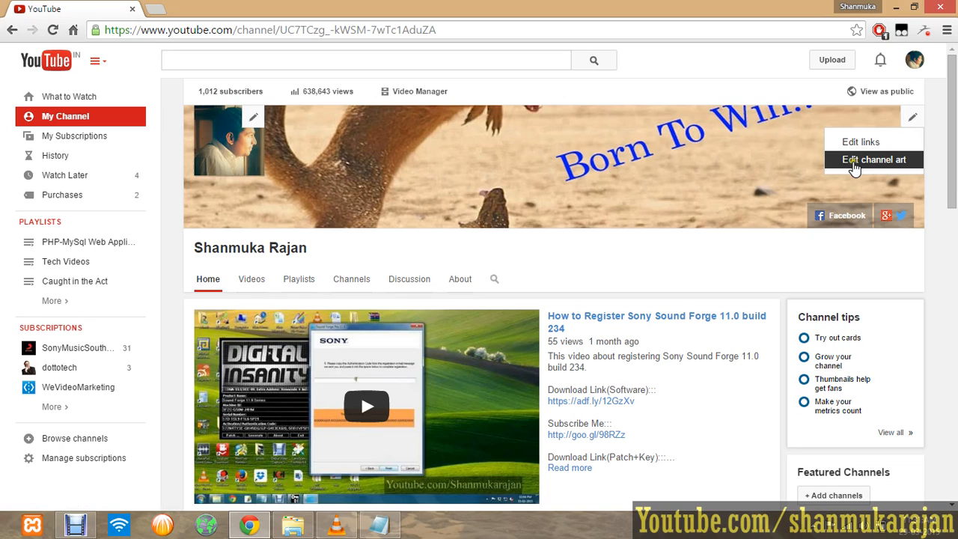
pyautogui.click(875, 159)
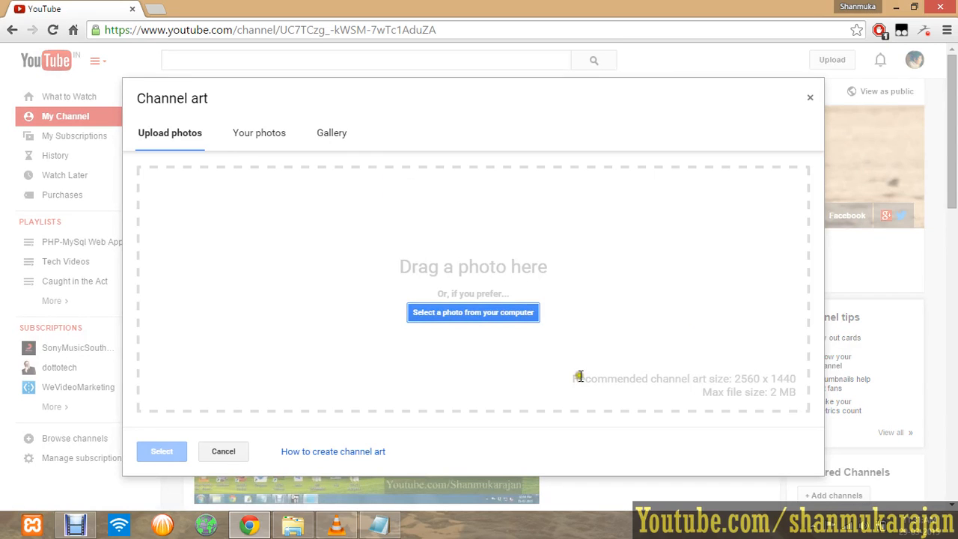
pyautogui.moveTo(781, 399)
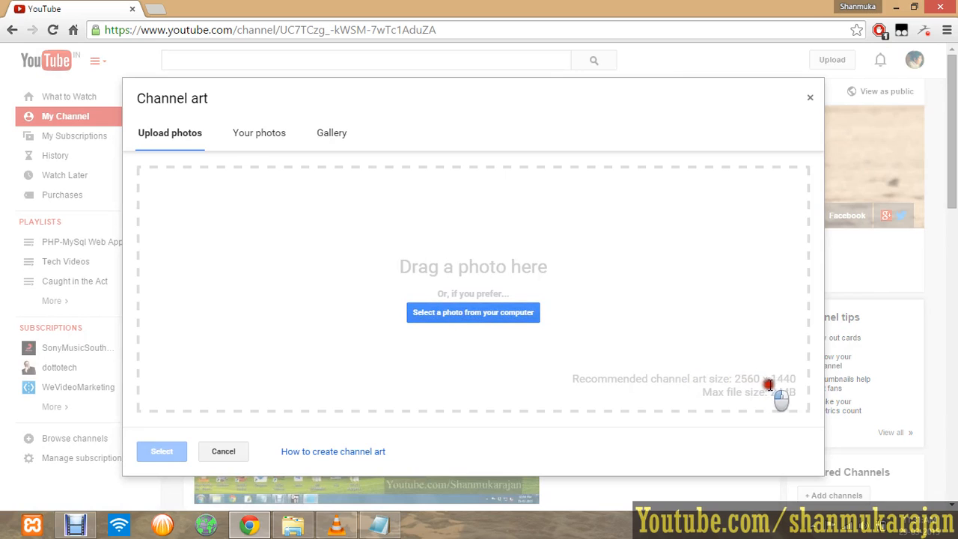
pyautogui.moveTo(682, 402)
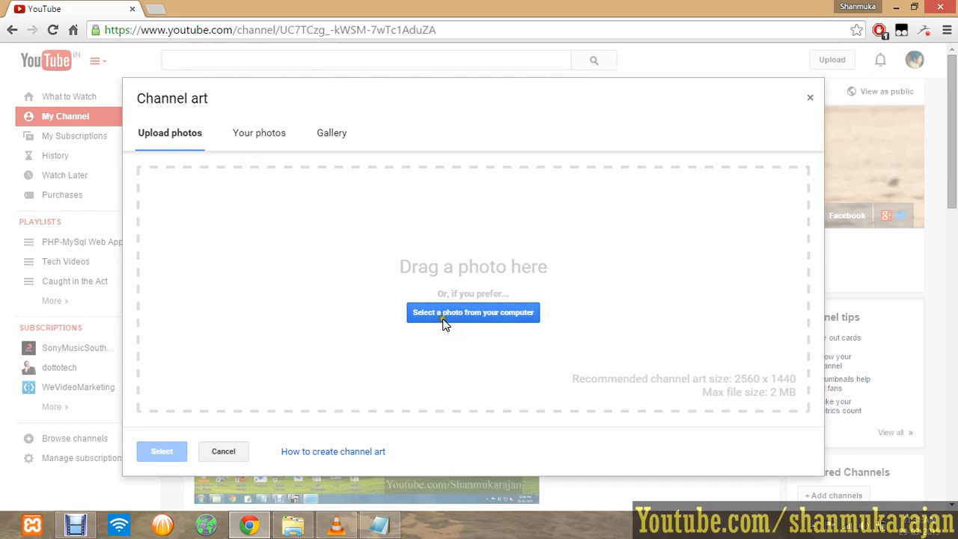
pyautogui.click(473, 312)
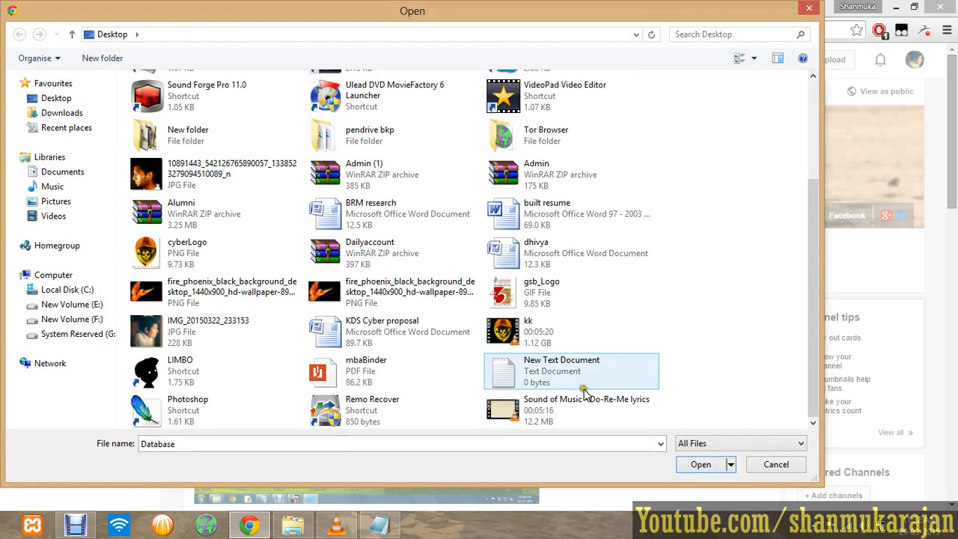
# Pick the fire_phoenix PNG in the Open dialog and maximize Chrome during upload.
pyautogui.scroll(3)
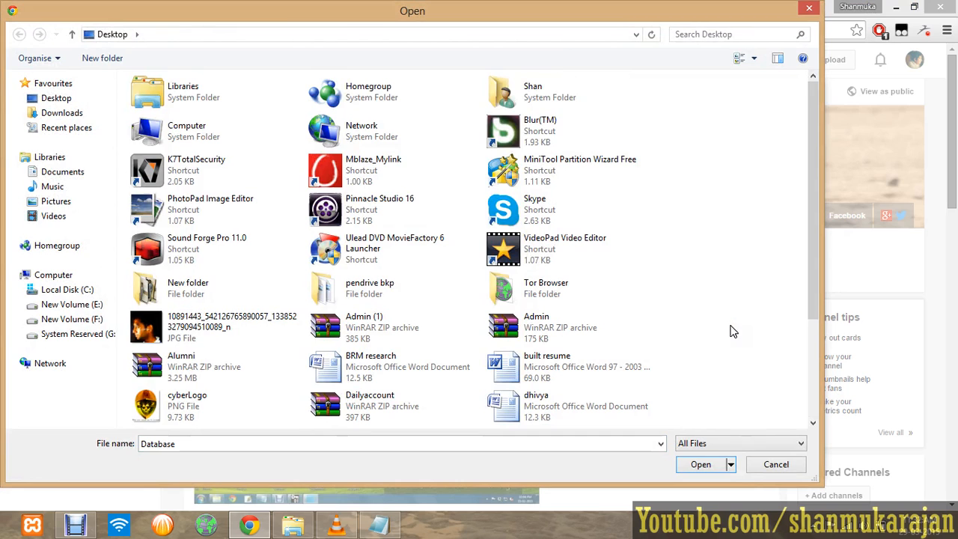
pyautogui.click(775, 465)
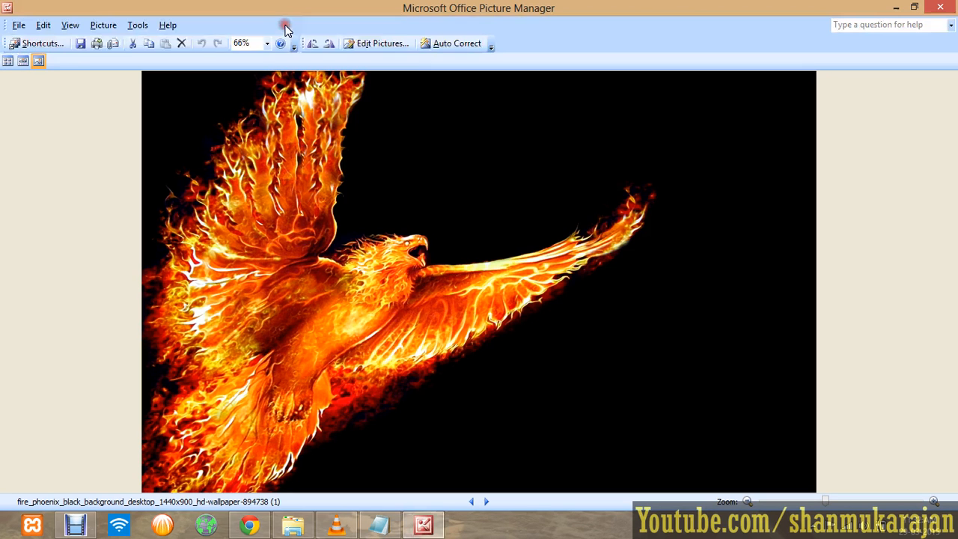
pyautogui.moveTo(812, 210)
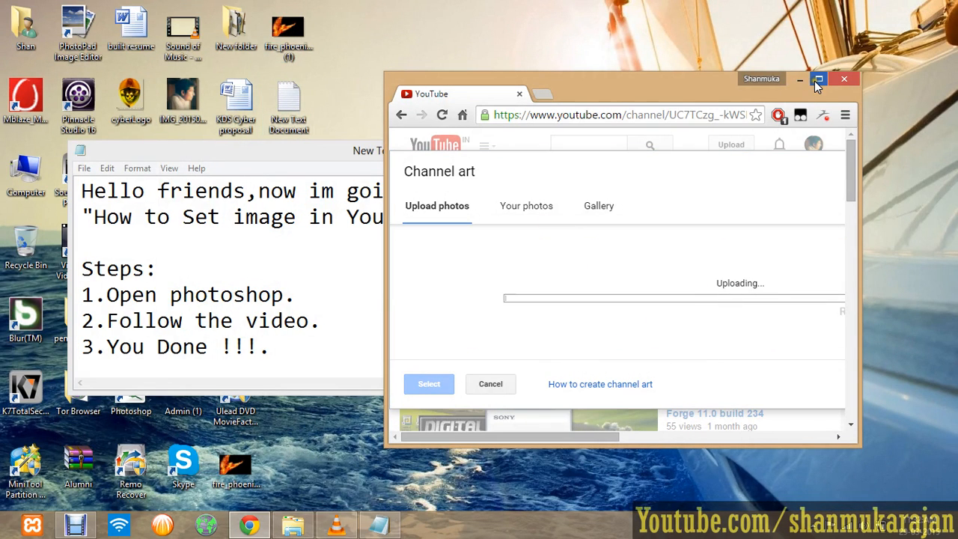
pyautogui.click(818, 79)
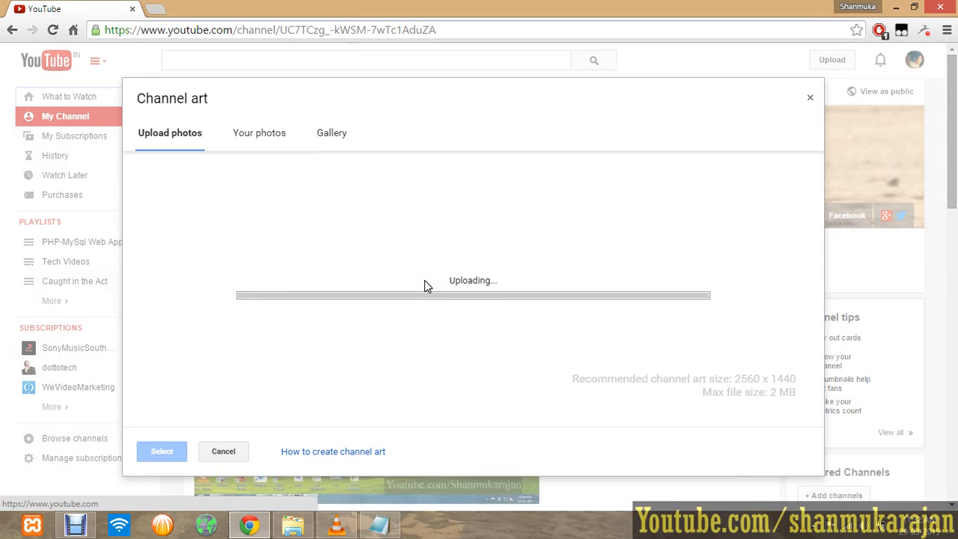
pyautogui.moveTo(450, 286)
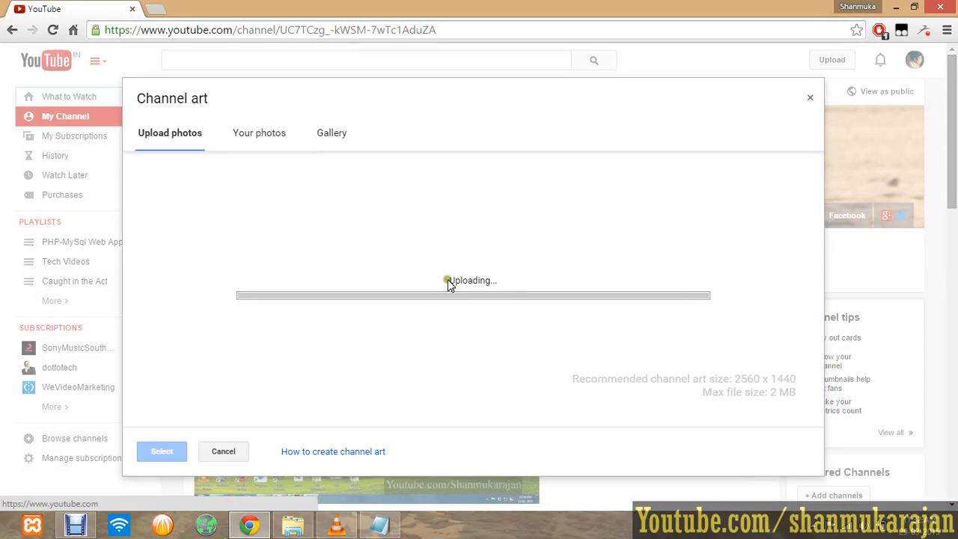
pyautogui.moveTo(450, 306)
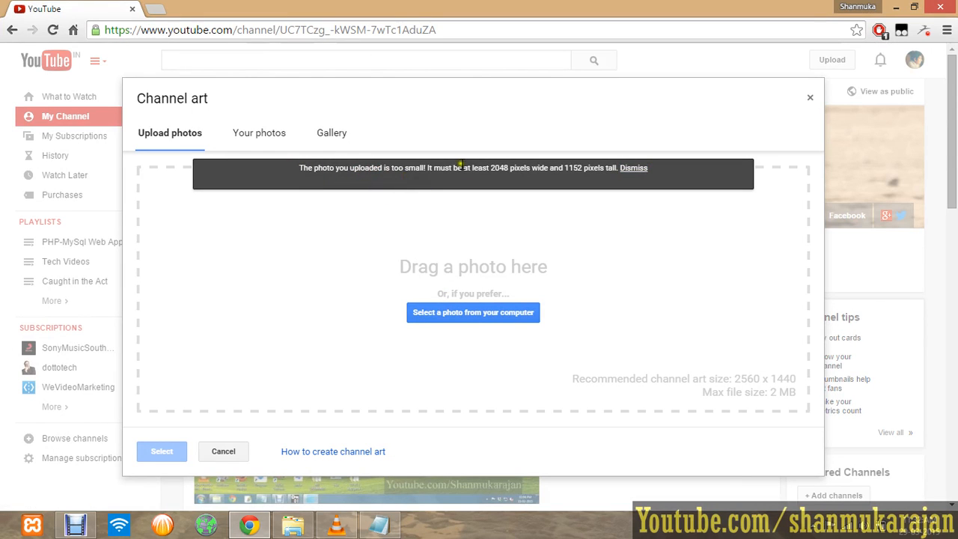
pyautogui.moveTo(520, 178)
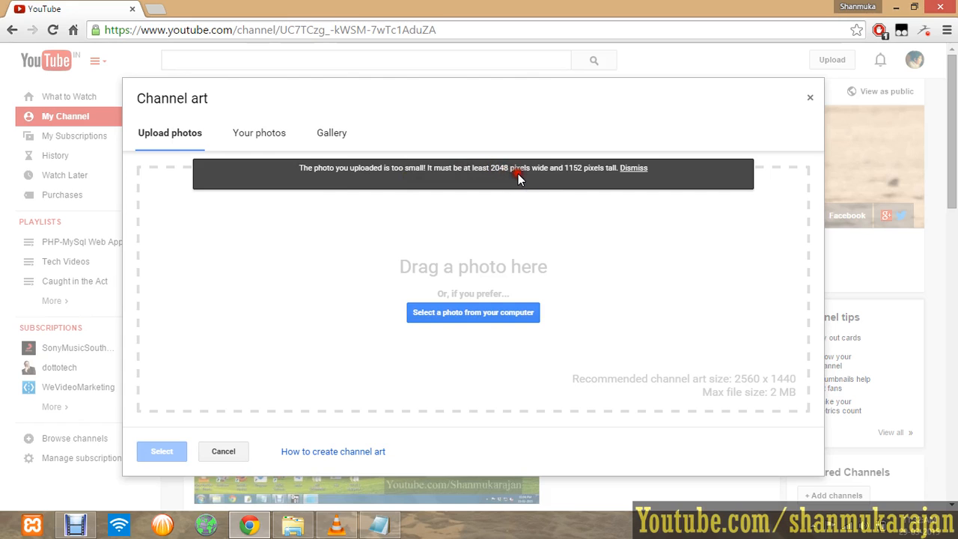
pyautogui.moveTo(527, 183)
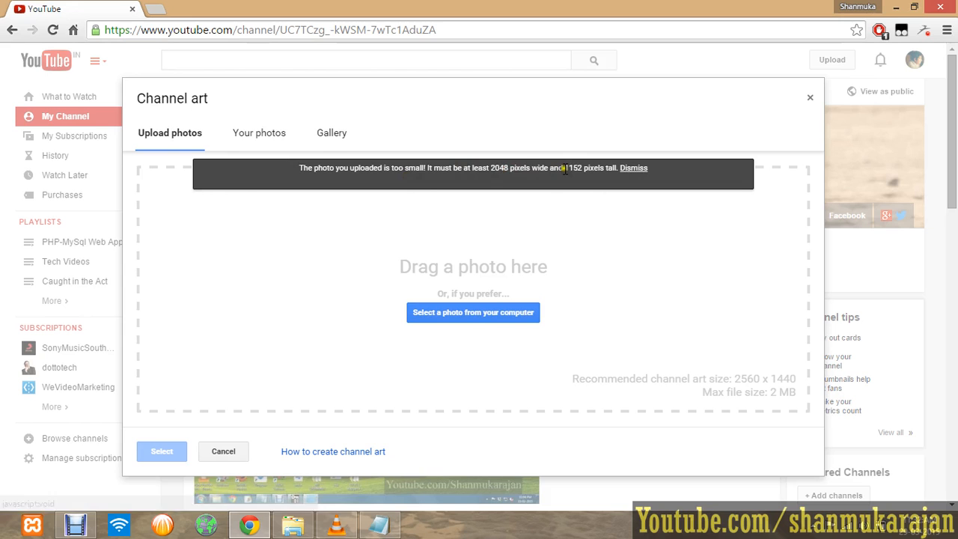
pyautogui.moveTo(528, 38)
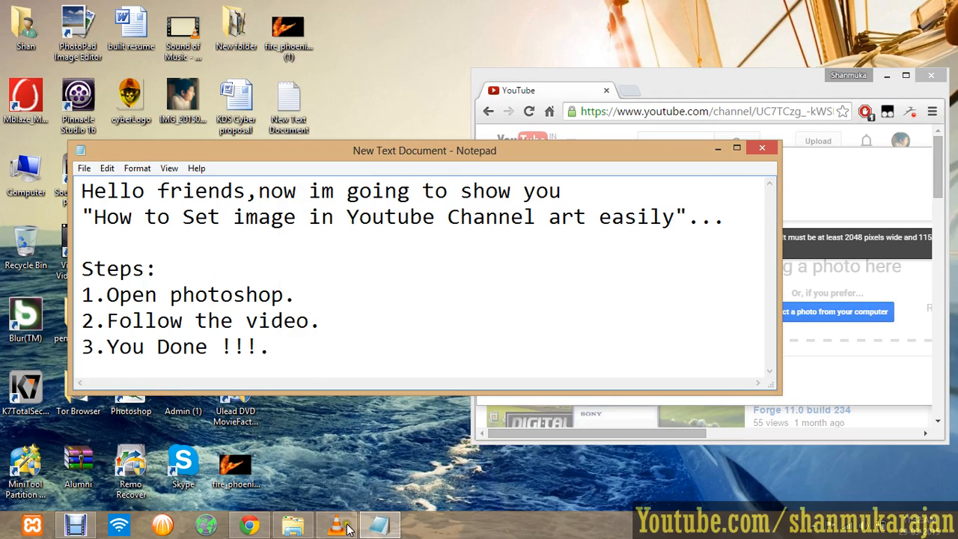
pyautogui.moveTo(586, 99)
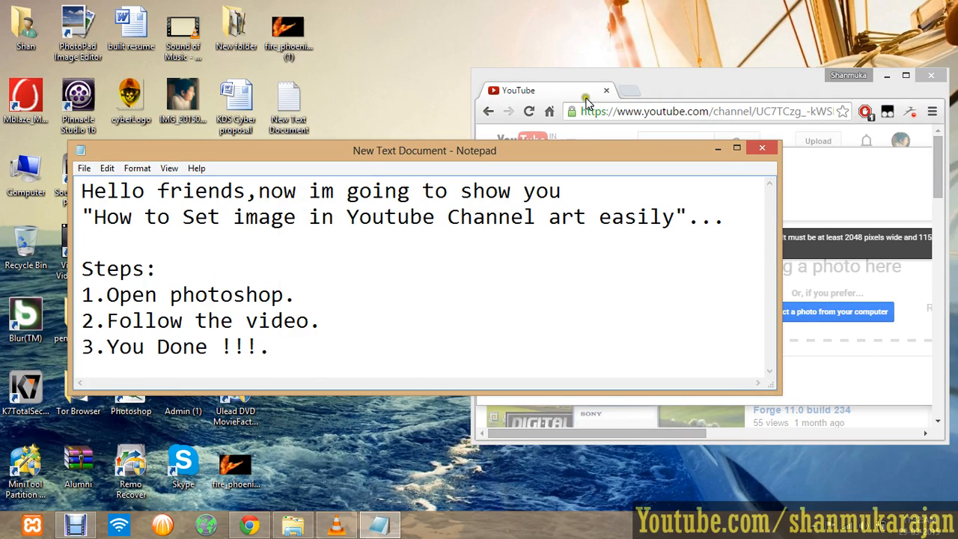
# Launch Photoshop CS2 from its shortcut and dismiss registration with Do Not Register.
pyautogui.doubleClick(130, 393)
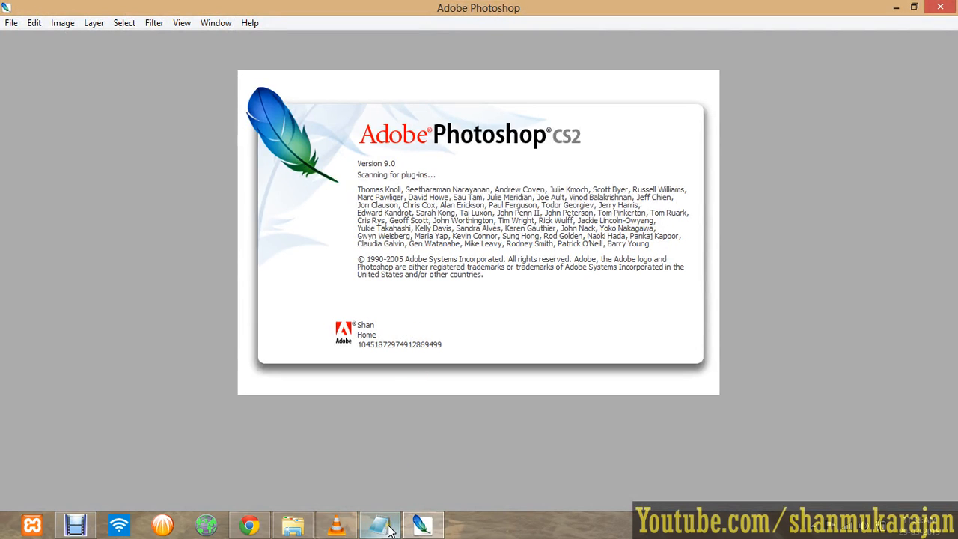
pyautogui.click(250, 525)
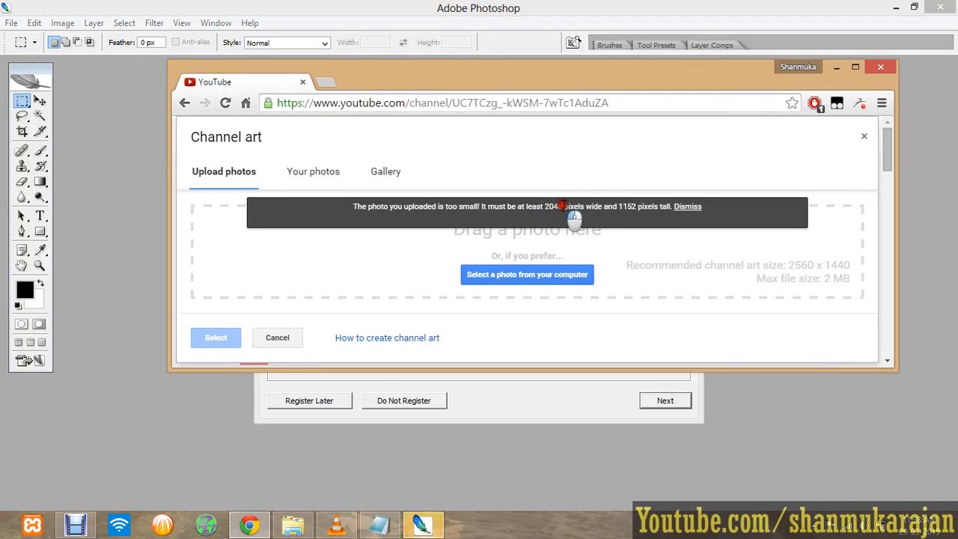
pyautogui.moveTo(732, 187)
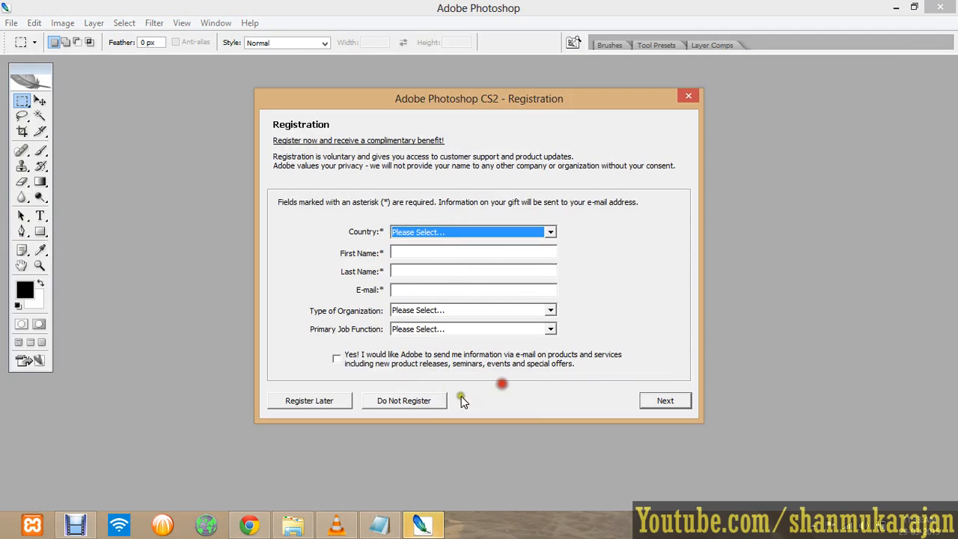
pyautogui.click(12, 22)
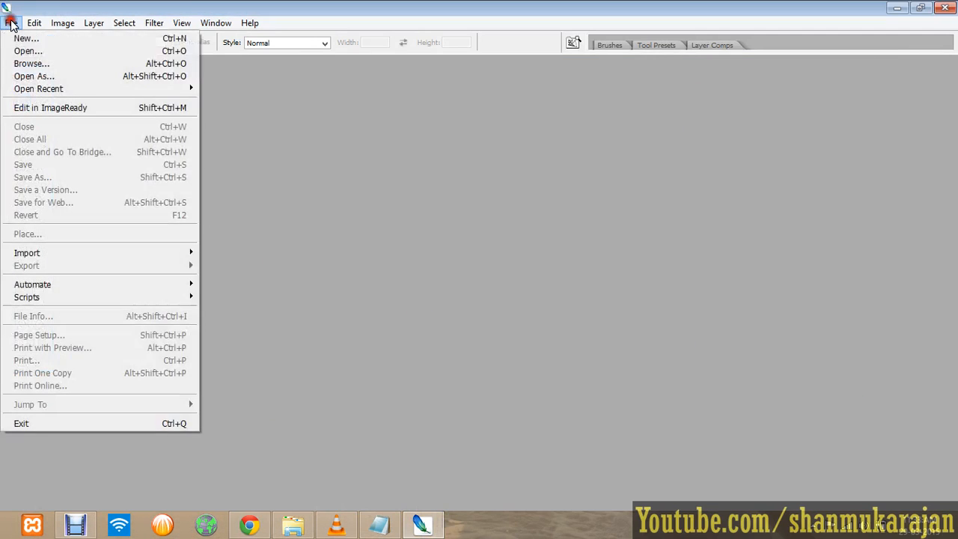
# Create a 2048×1152 px white-background document, maximize it, then minimize Photoshop.
pyautogui.click(25, 38)
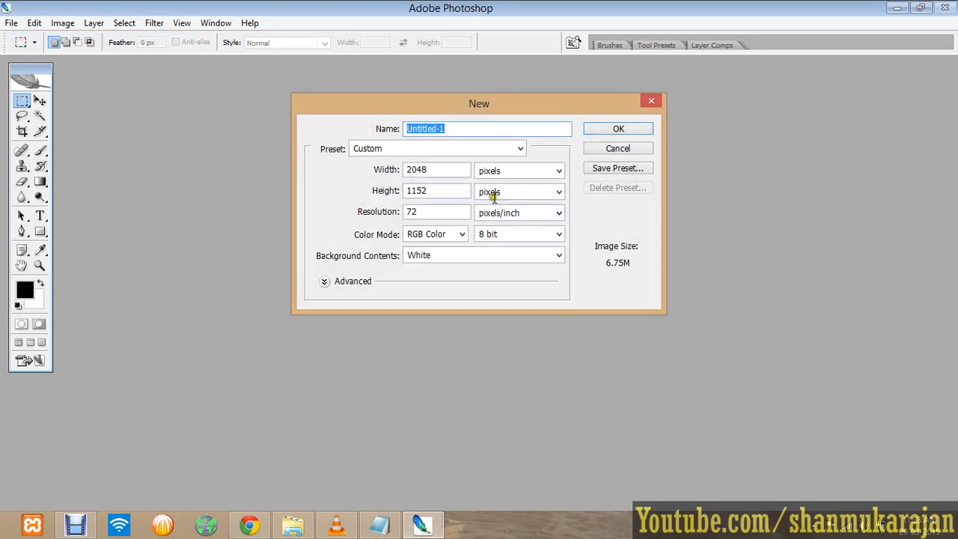
pyautogui.click(436, 191)
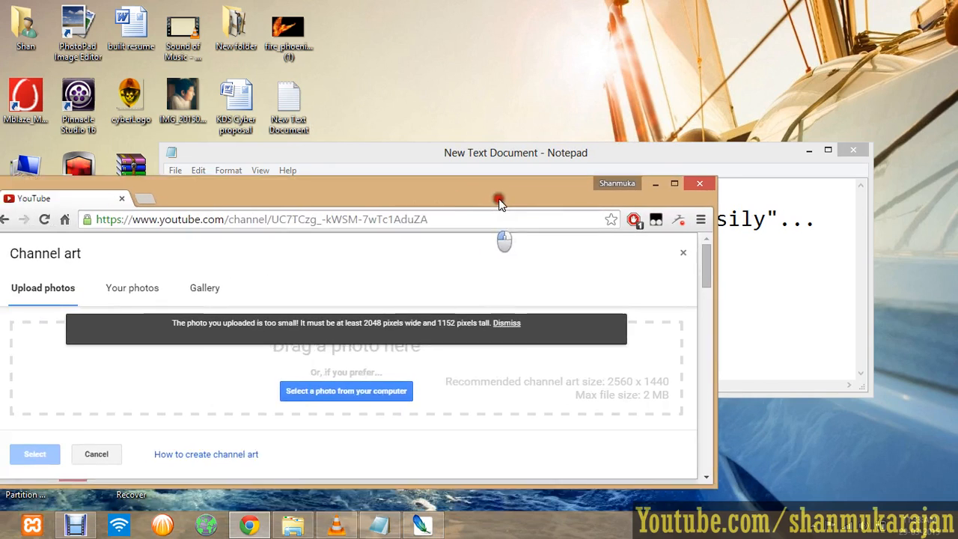
pyautogui.moveTo(423, 524)
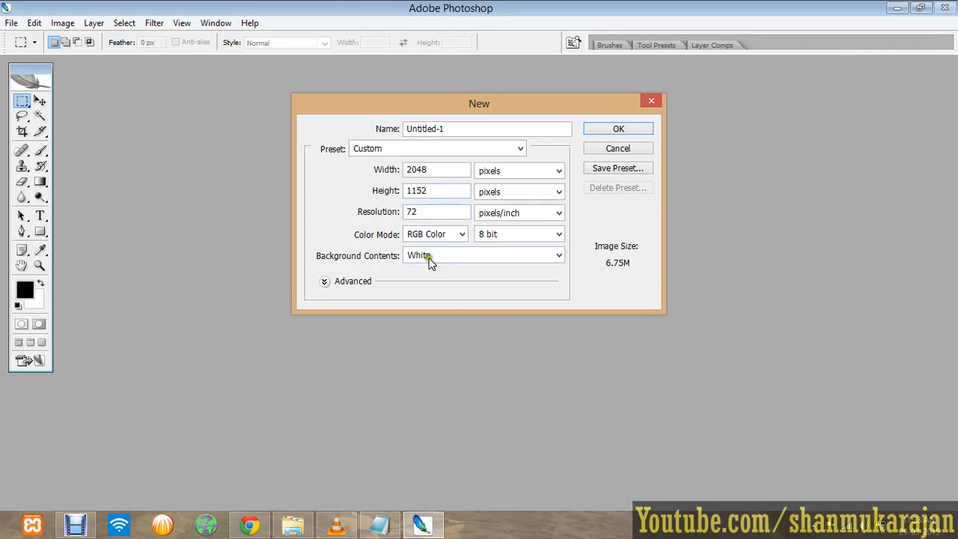
pyautogui.click(559, 255)
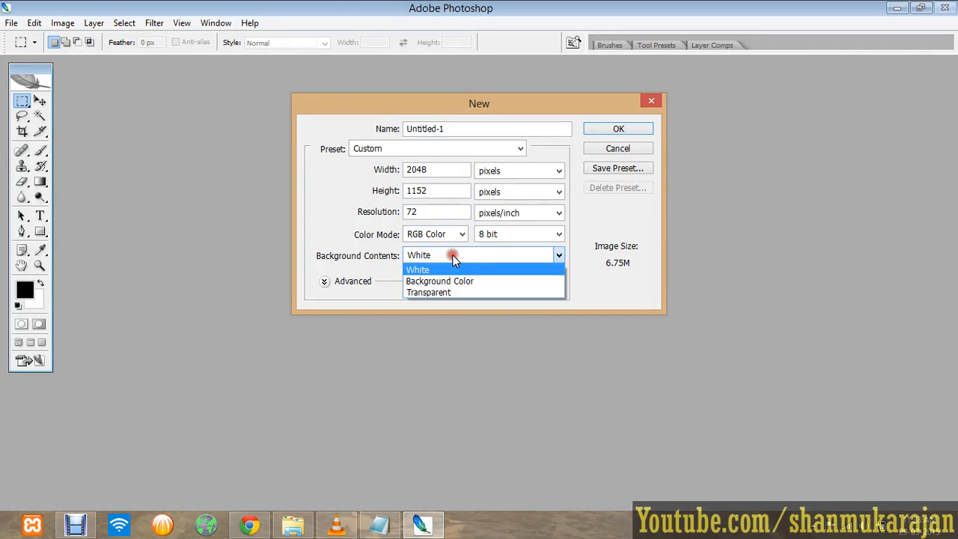
pyautogui.click(417, 269)
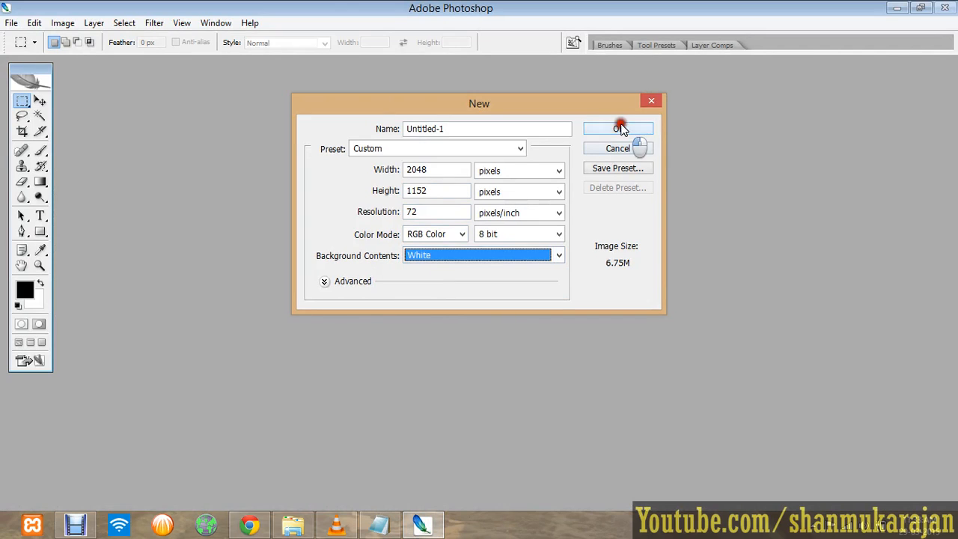
pyautogui.click(619, 128)
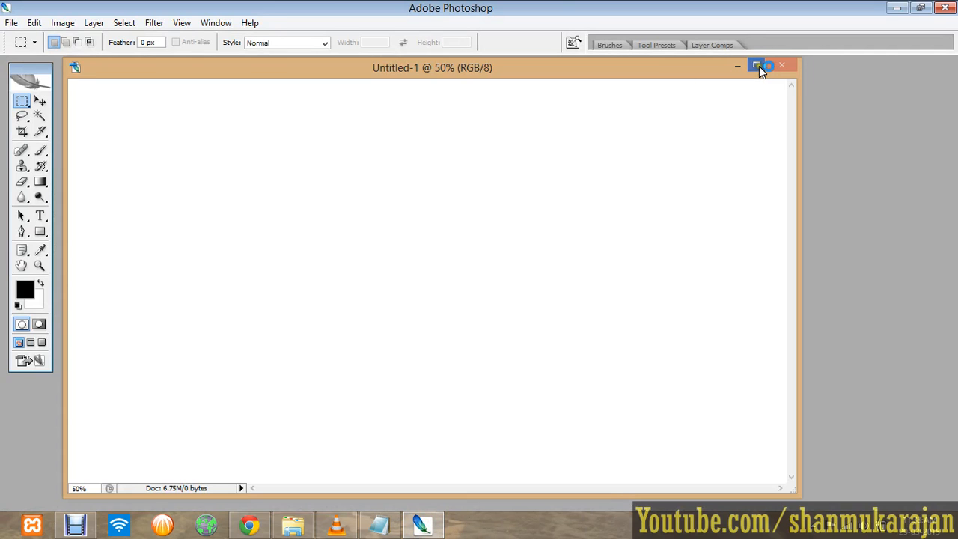
pyautogui.click(757, 65)
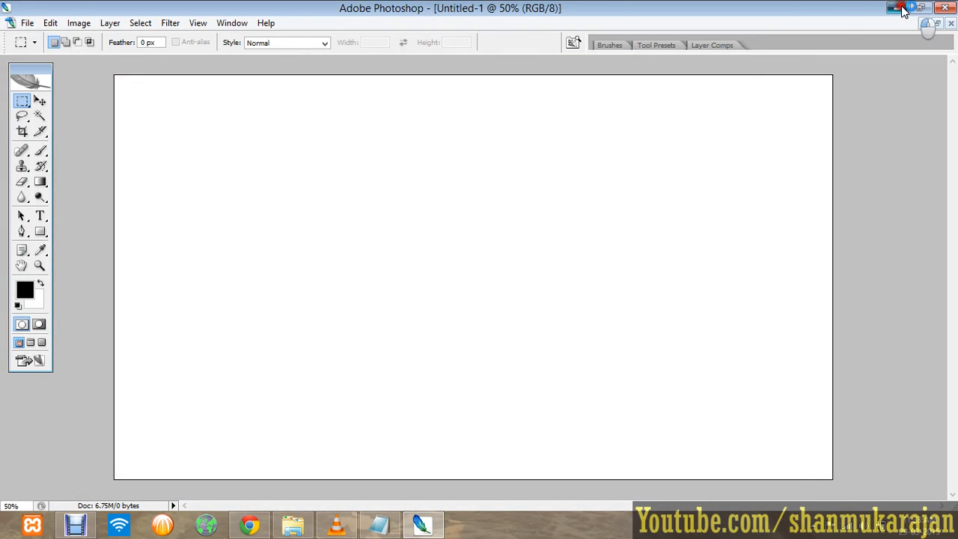
pyautogui.click(900, 8)
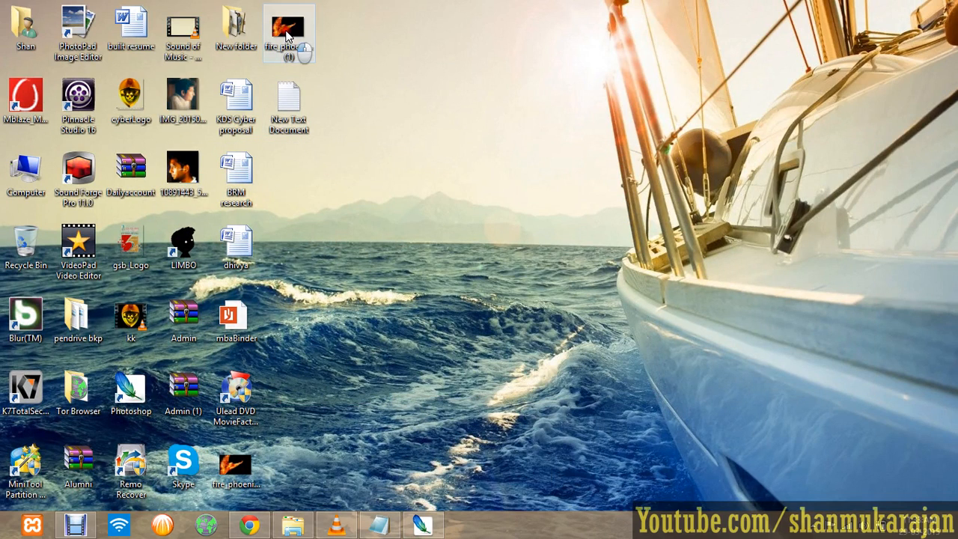
# Drag the phoenix file into Photoshop, select all, and maximize the Untitled-1 canvas.
pyautogui.moveTo(289, 33); pyautogui.dragTo(438, 475)
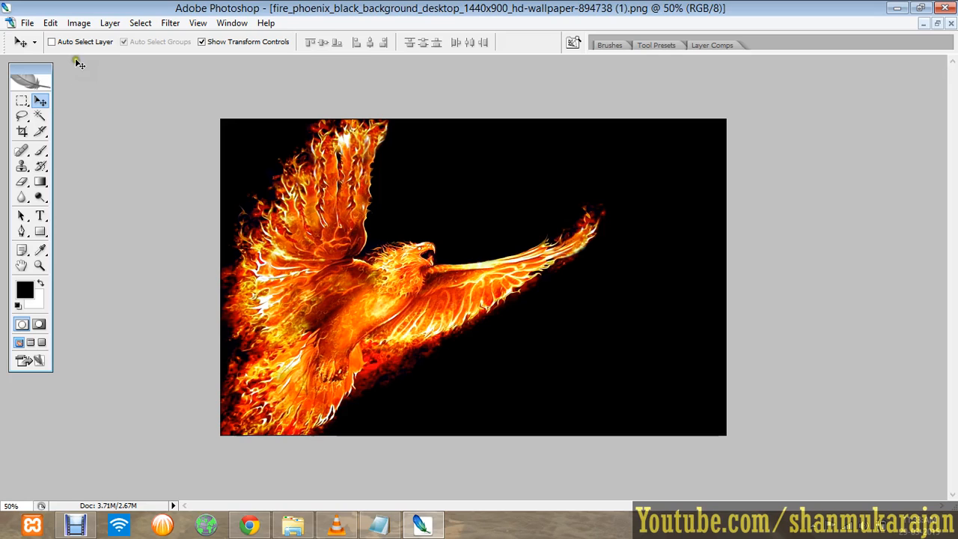
pyautogui.click(393, 238)
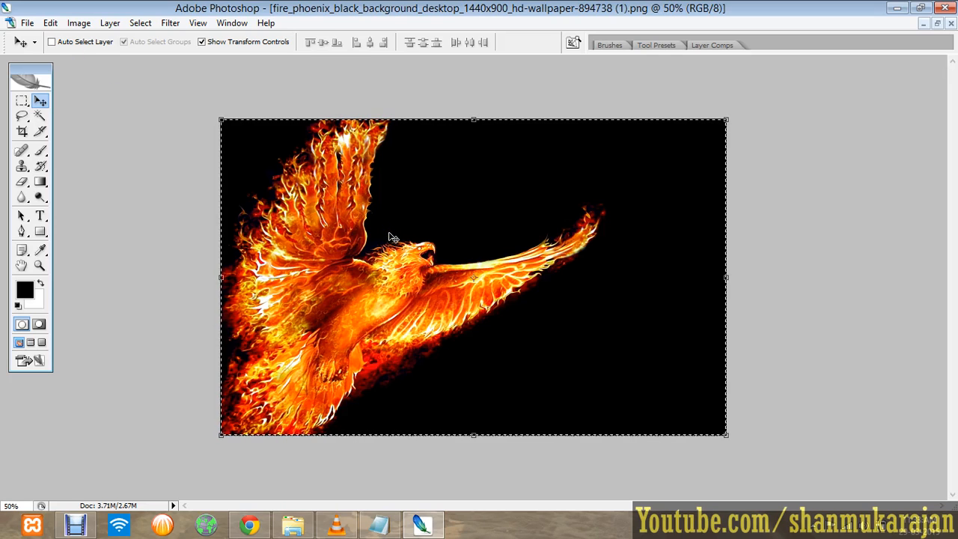
pyautogui.moveTo(906, 148)
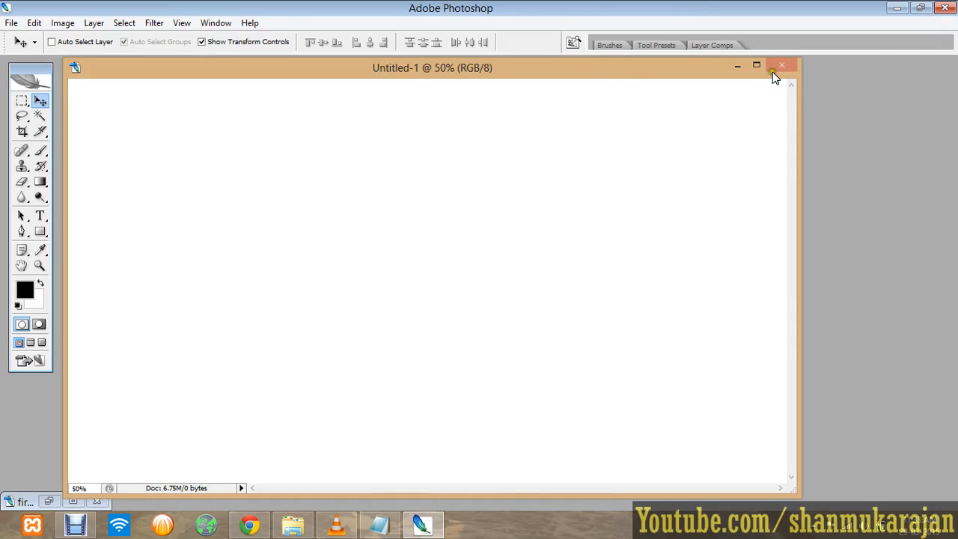
pyautogui.click(757, 66)
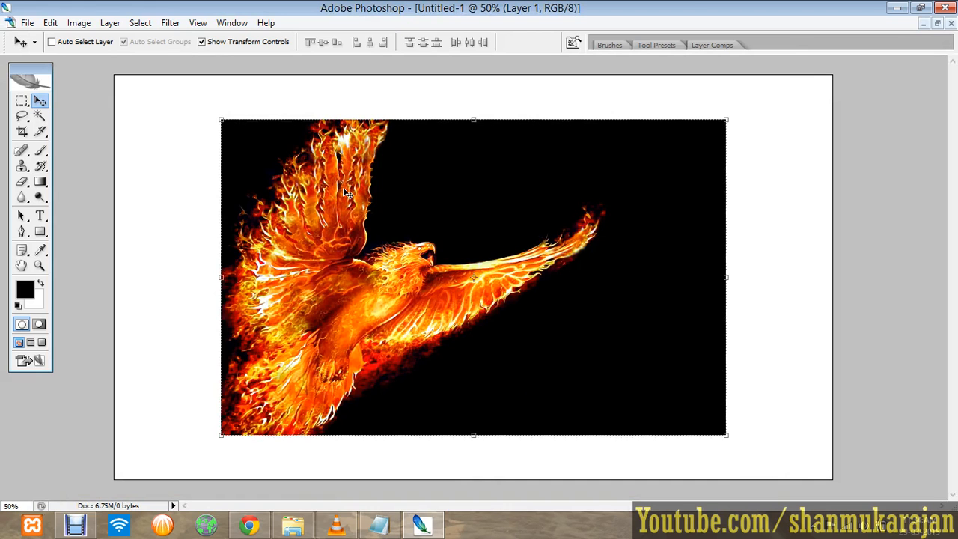
# Move the phoenix layer top-left and drag corner handles until it fills the canvas.
pyautogui.moveTo(344, 192); pyautogui.dragTo(500, 211)
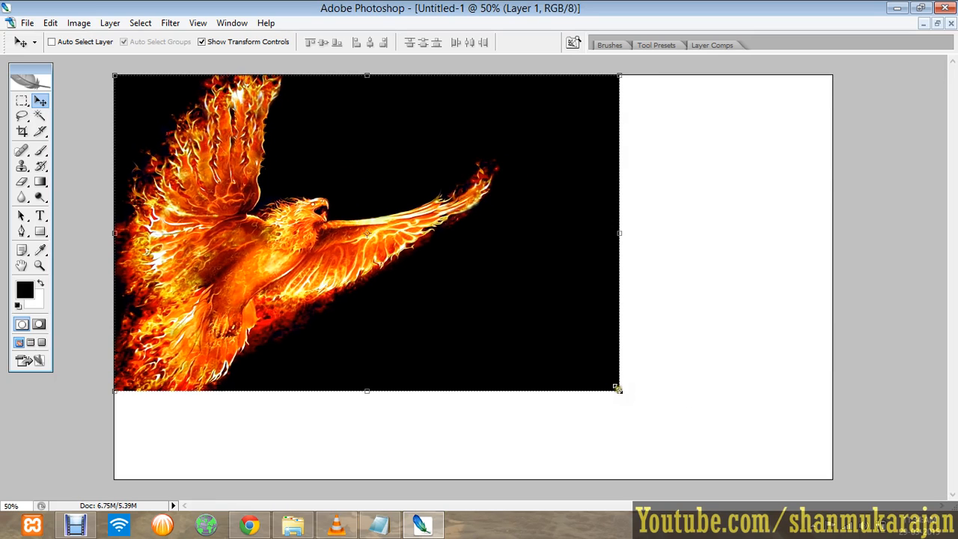
pyautogui.click(618, 387)
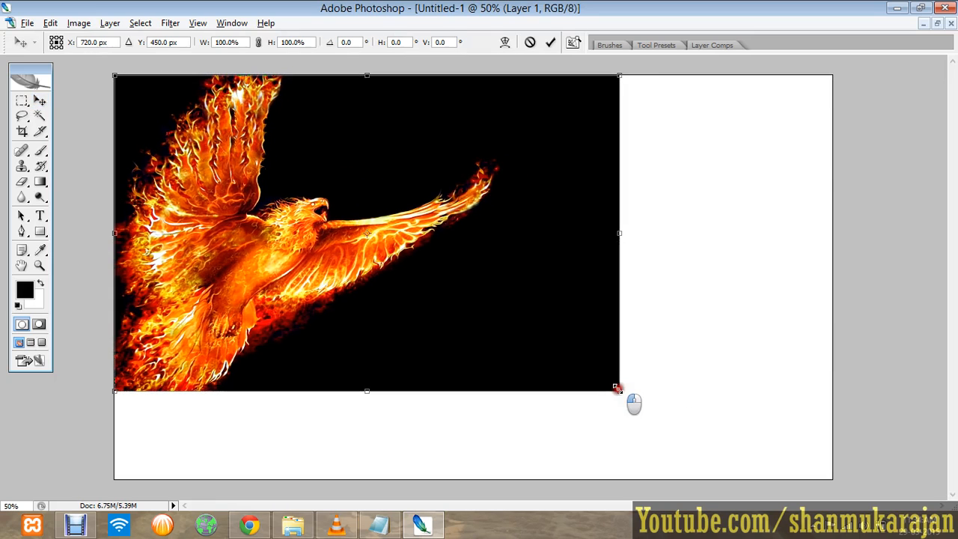
pyautogui.moveTo(617, 387); pyautogui.dragTo(732, 449)
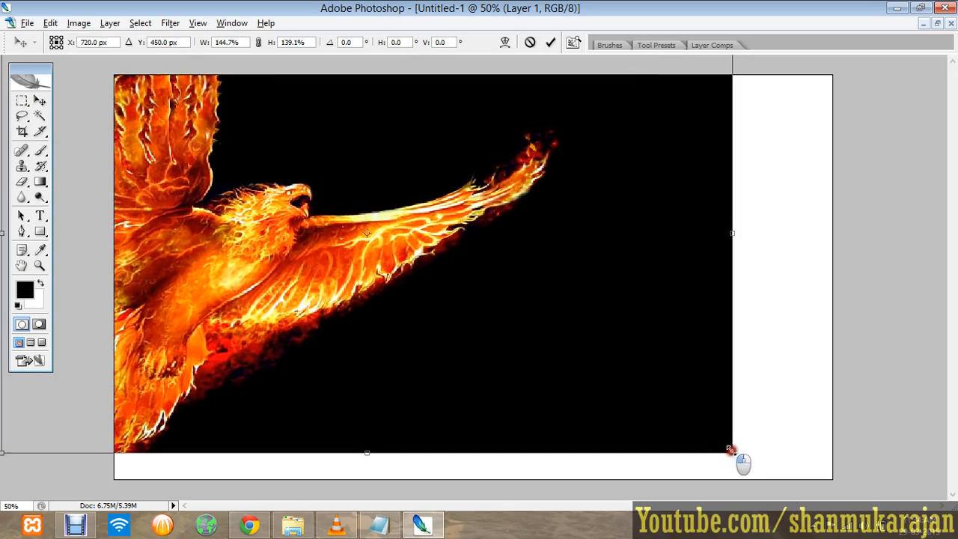
pyautogui.moveTo(732, 449); pyautogui.dragTo(574, 372)
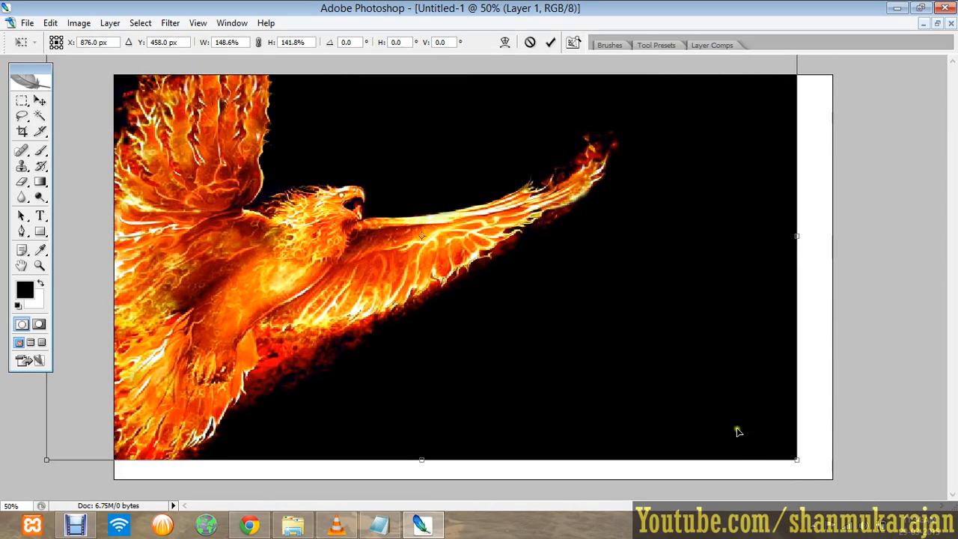
pyautogui.moveTo(795, 459); pyautogui.dragTo(766, 424)
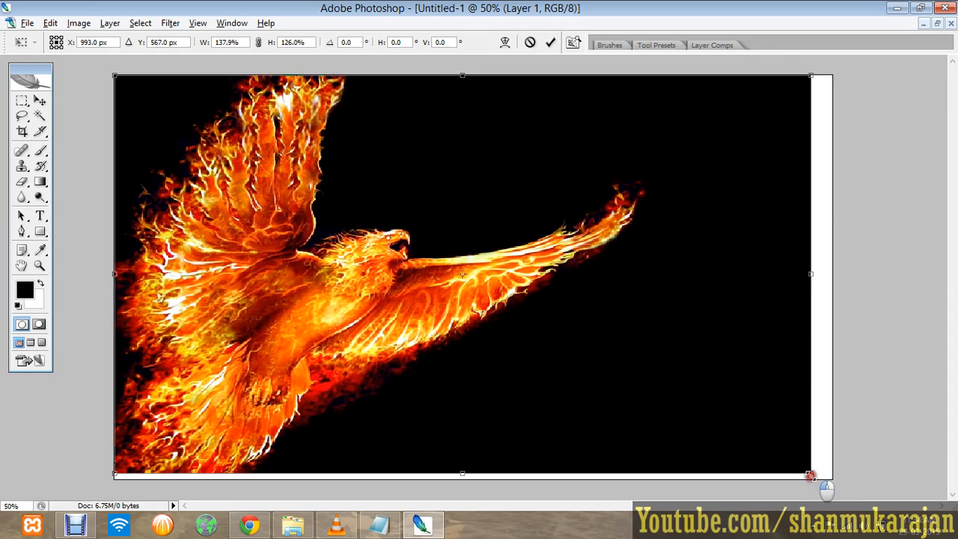
pyautogui.moveTo(811, 475); pyautogui.dragTo(833, 480)
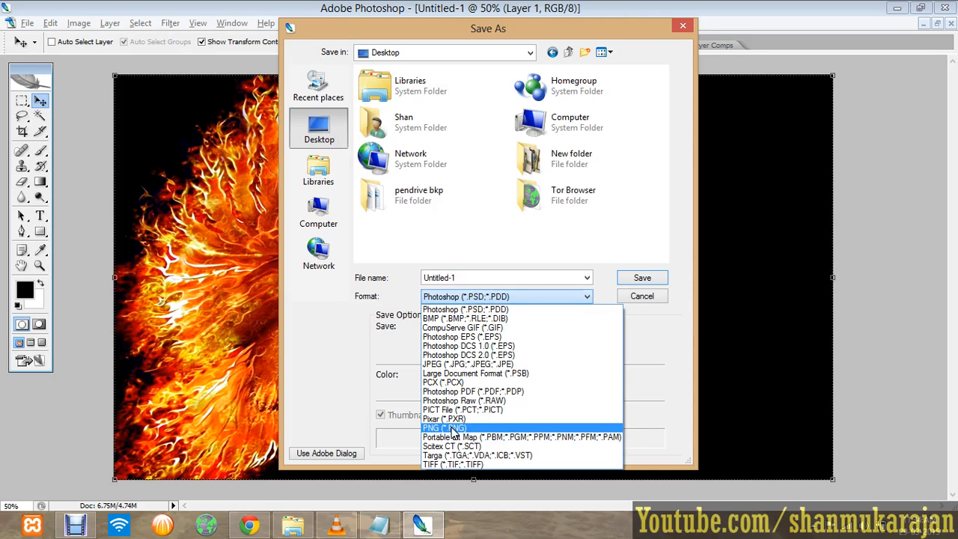
# Save as Untitled-1.png in PNG format, accepting PNG Options without interlacing.
pyautogui.click(443, 427)
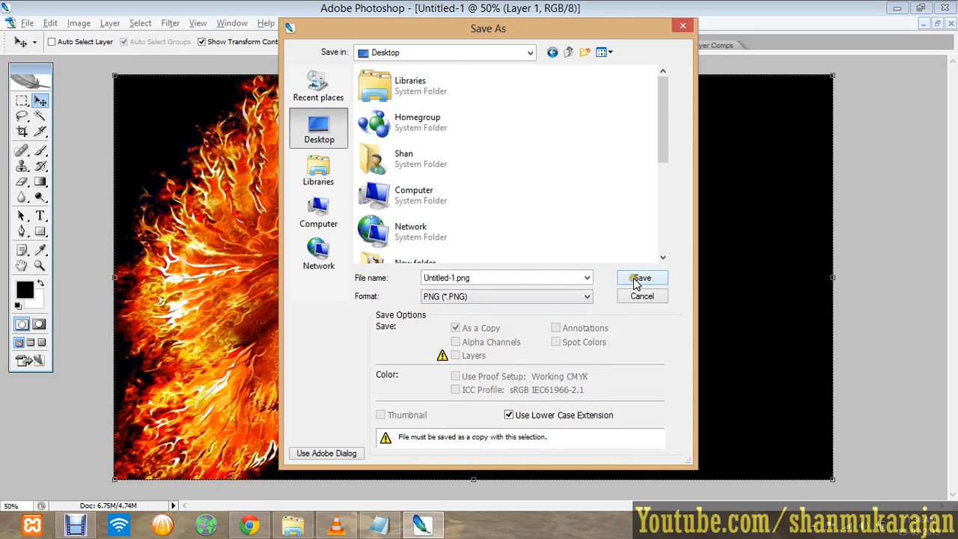
pyautogui.click(642, 278)
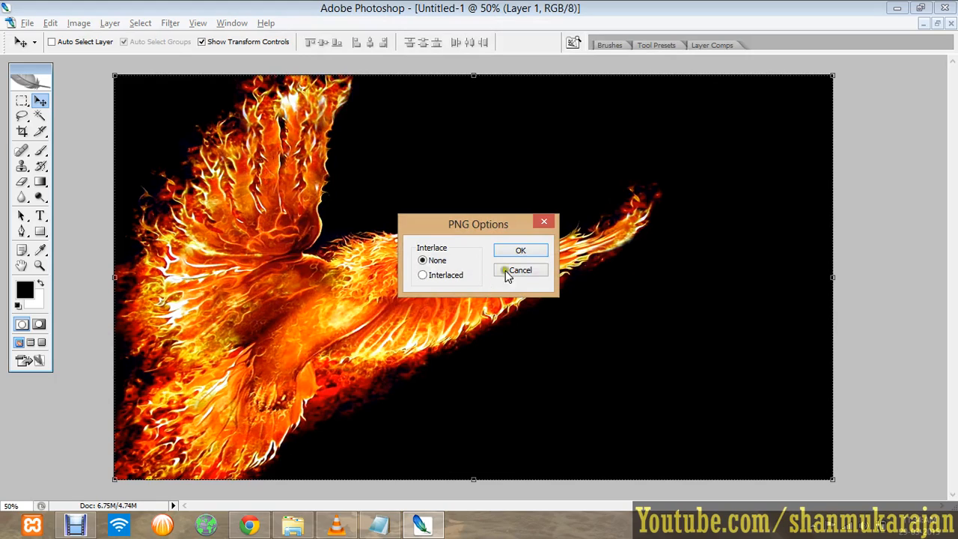
pyautogui.click(521, 270)
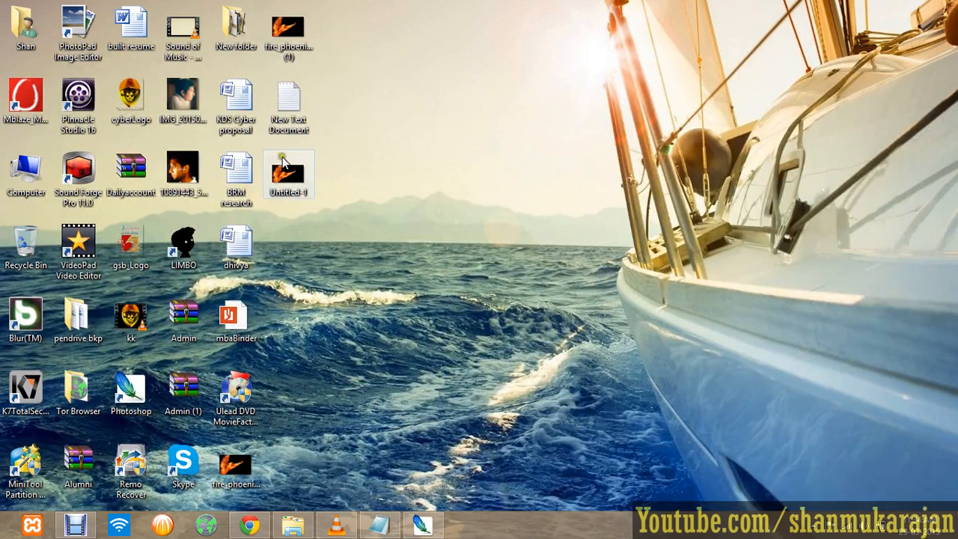
pyautogui.moveTo(289, 173)
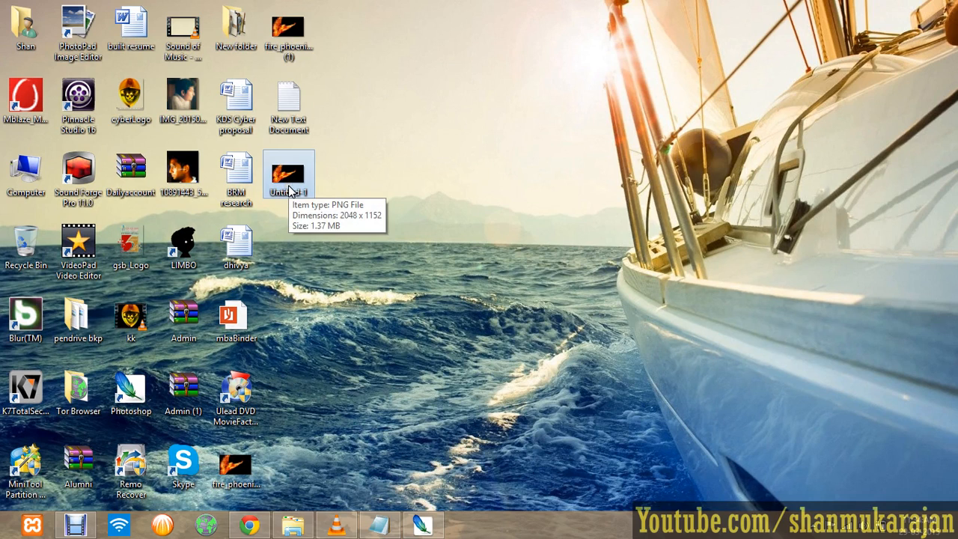
pyautogui.moveTo(309, 78)
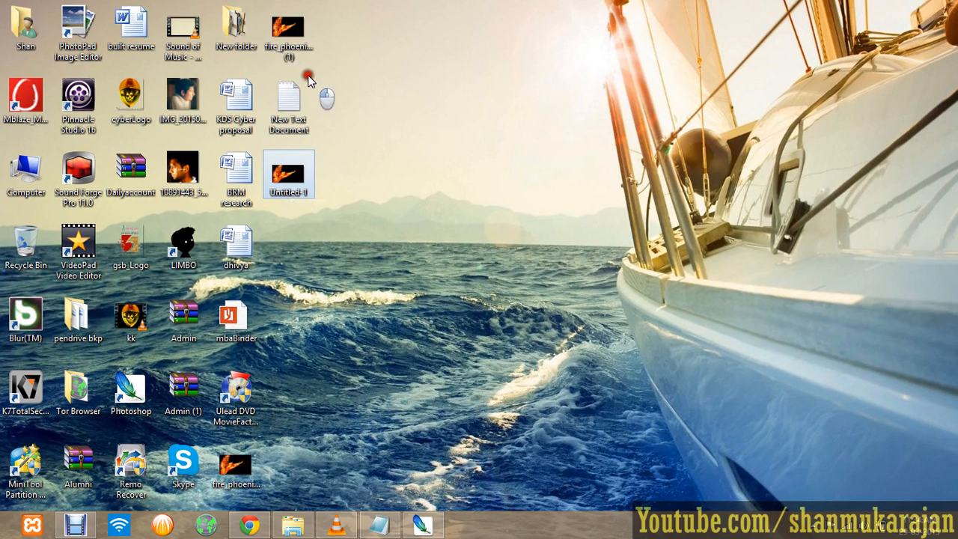
pyautogui.moveTo(289, 30)
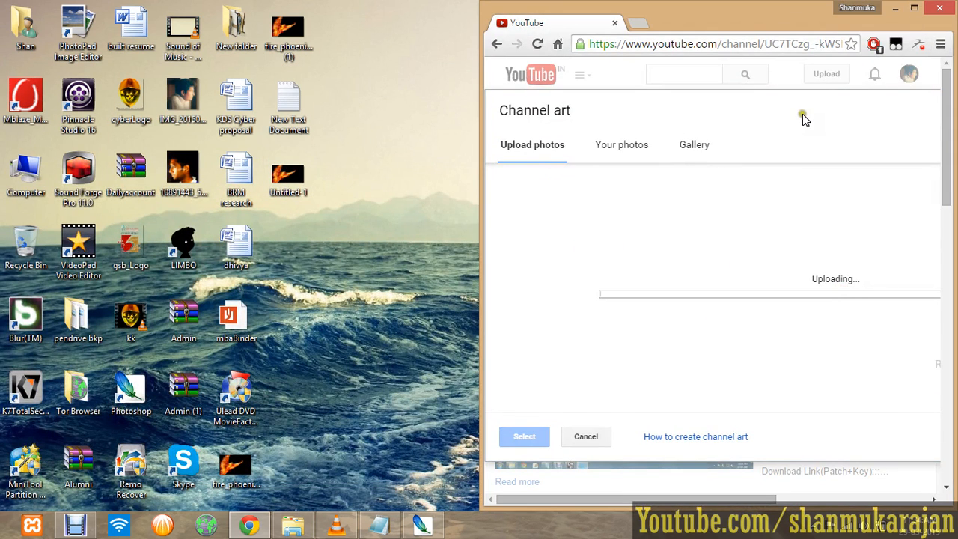
# Maximize the browser while Untitled-1.png uploads in the Channel art dialog.
pyautogui.click(914, 8)
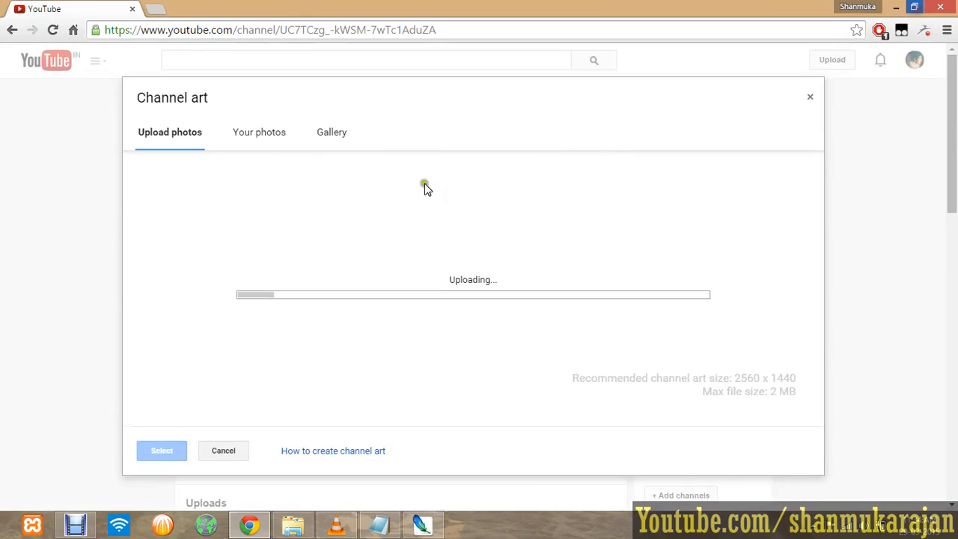
pyautogui.click(95, 60)
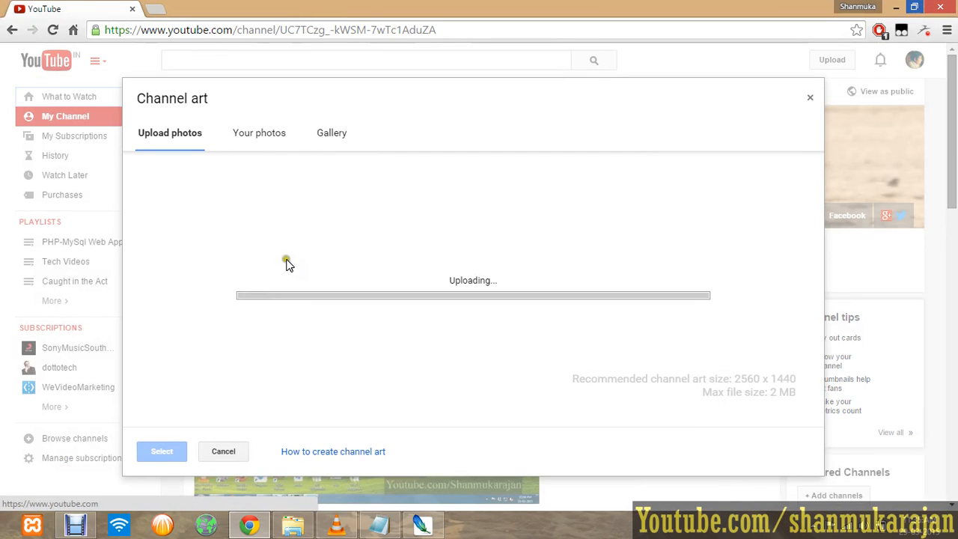
pyautogui.moveTo(450, 281)
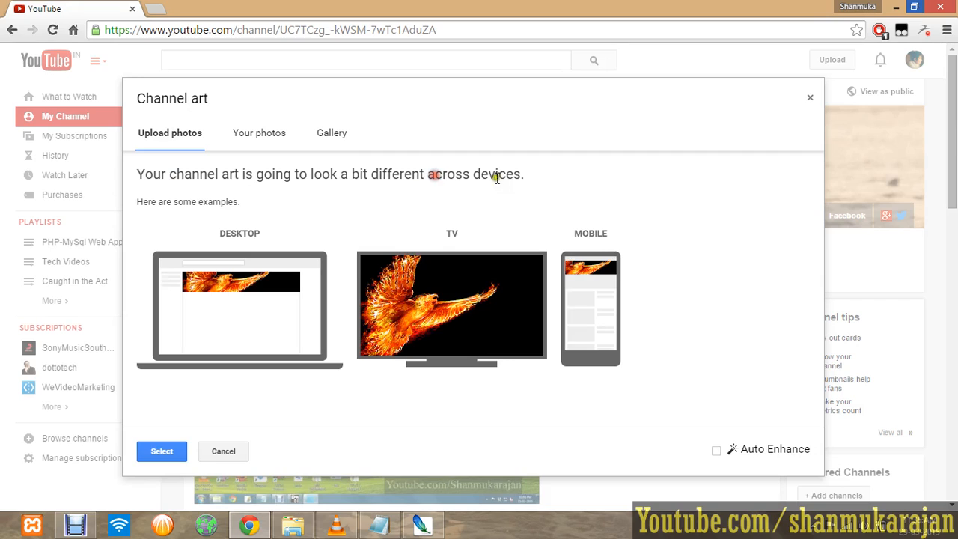
pyautogui.moveTo(222, 303)
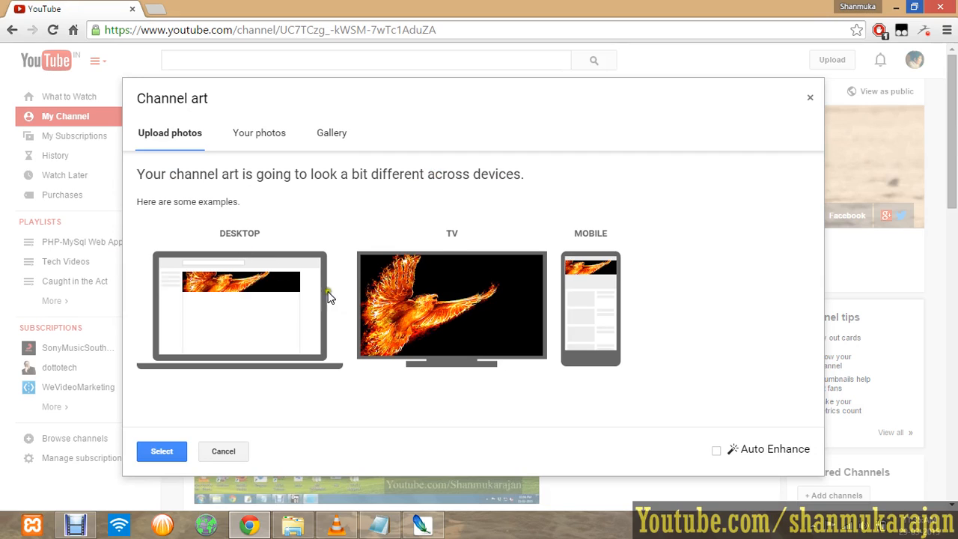
pyautogui.moveTo(482, 302)
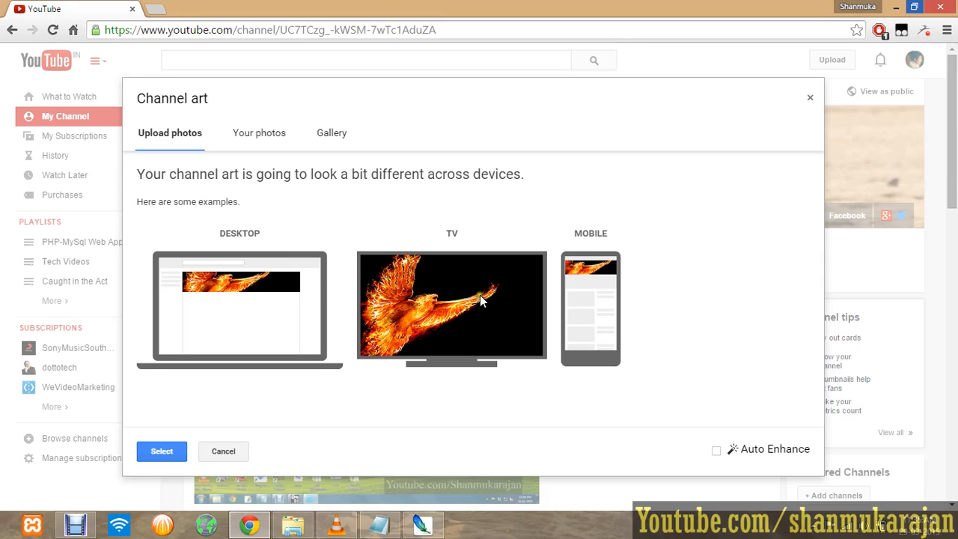
# Tick Auto Enhance in the channel art preview and click Select.
pyautogui.click(716, 450)
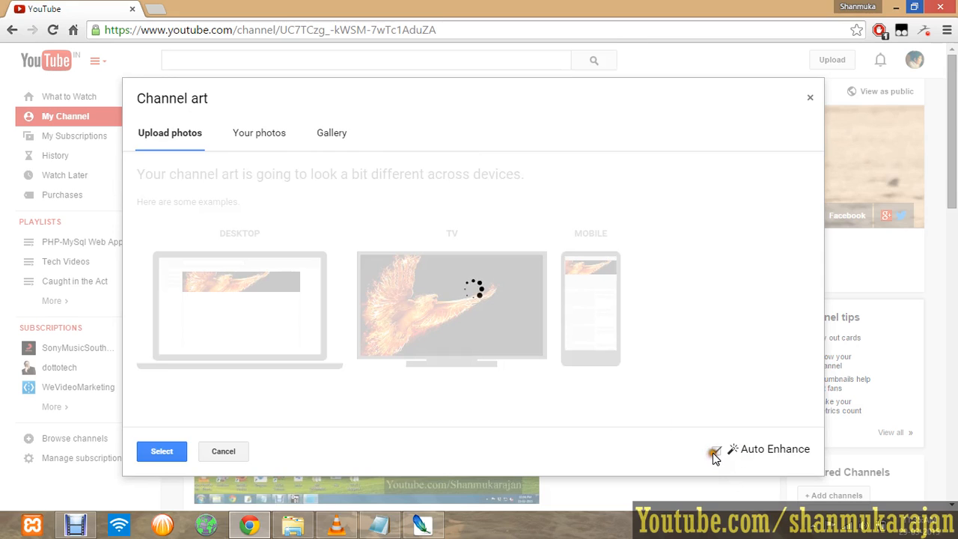
pyautogui.click(717, 449)
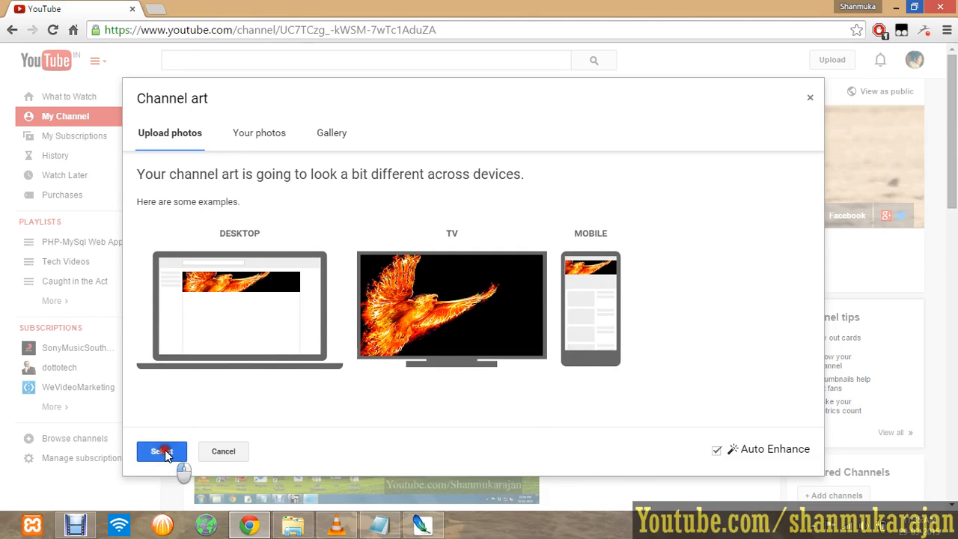
pyautogui.click(162, 451)
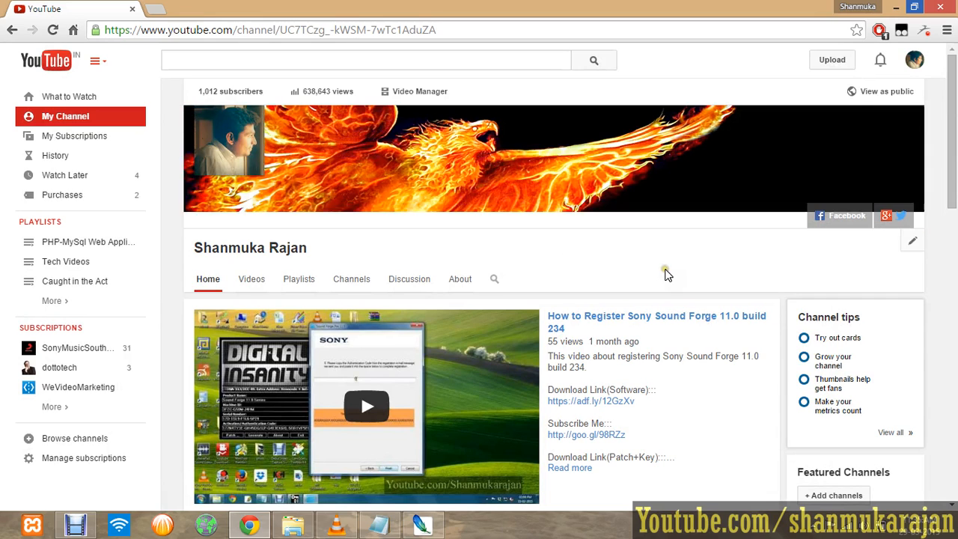
pyautogui.scroll(-3)
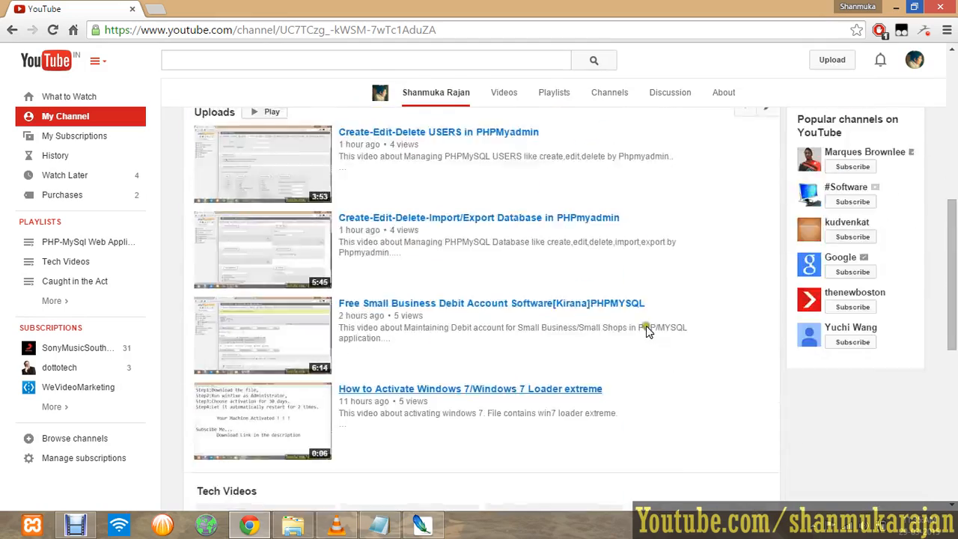
pyautogui.scroll(3)
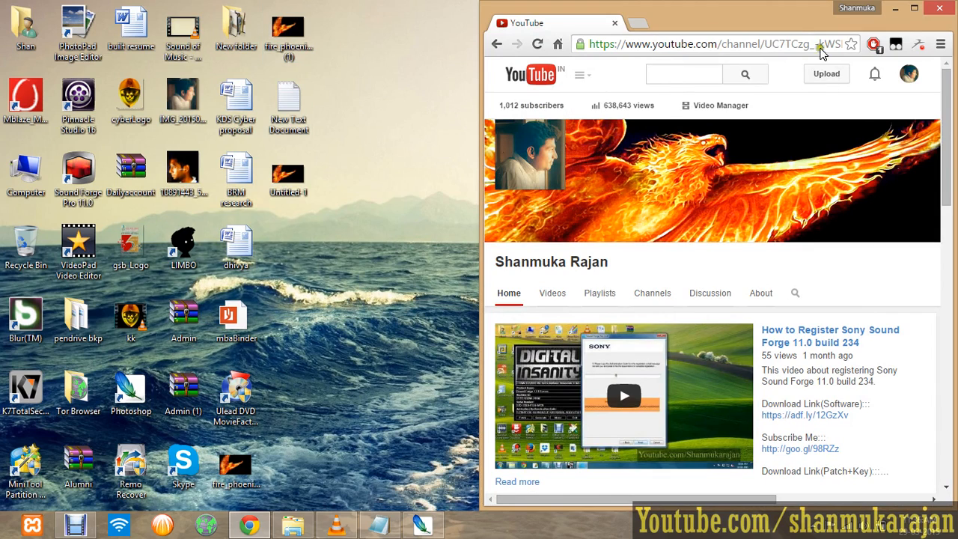
pyautogui.click(915, 9)
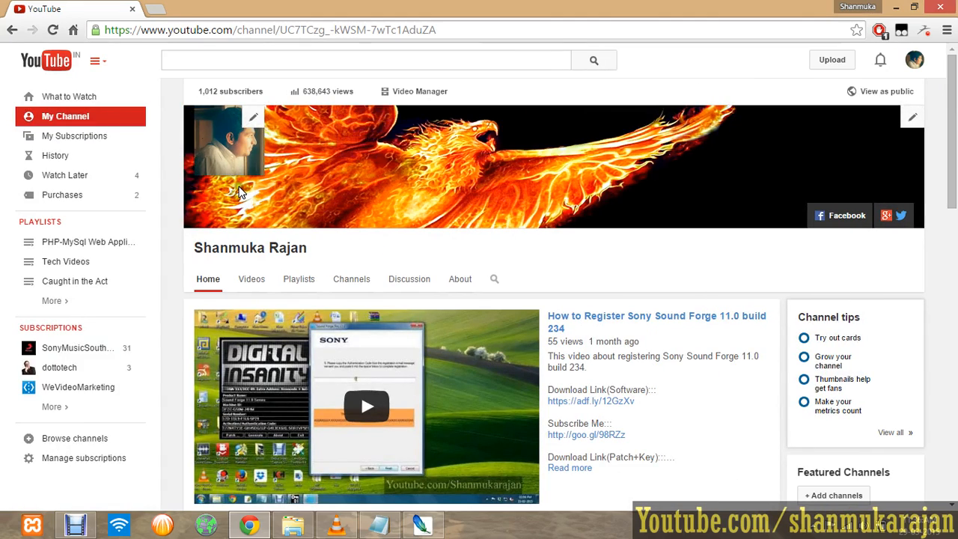